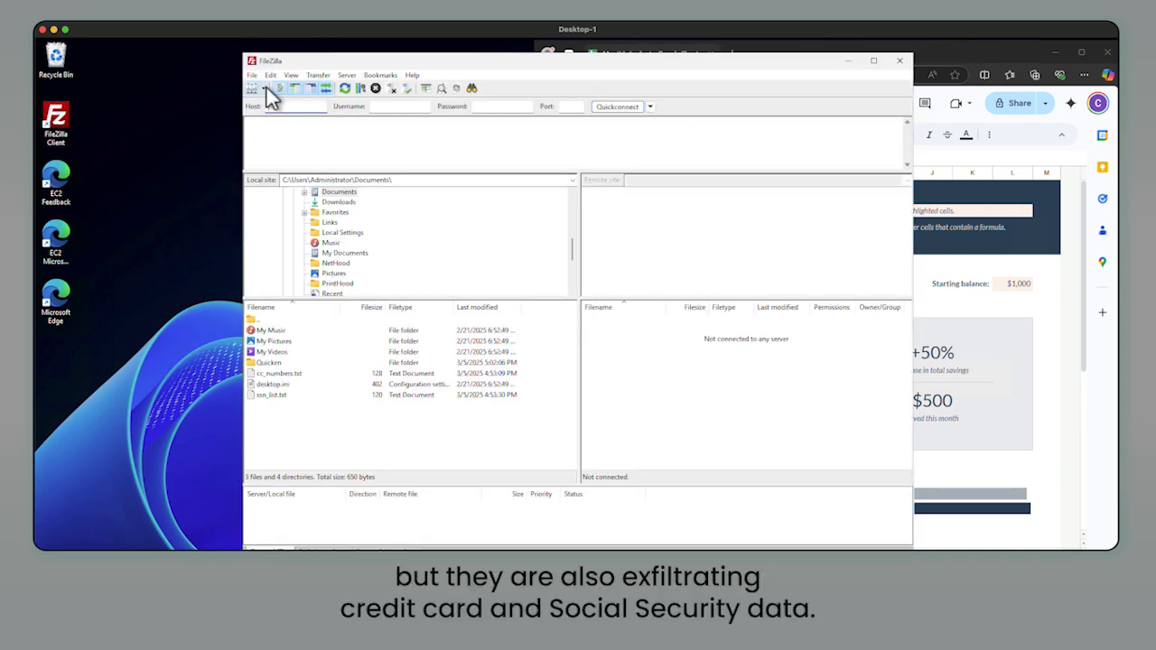
- Log in to the saved Ubuntu-1 server so its remote home folder is listed
{"action": "left_click", "coordinate": [263, 86]}
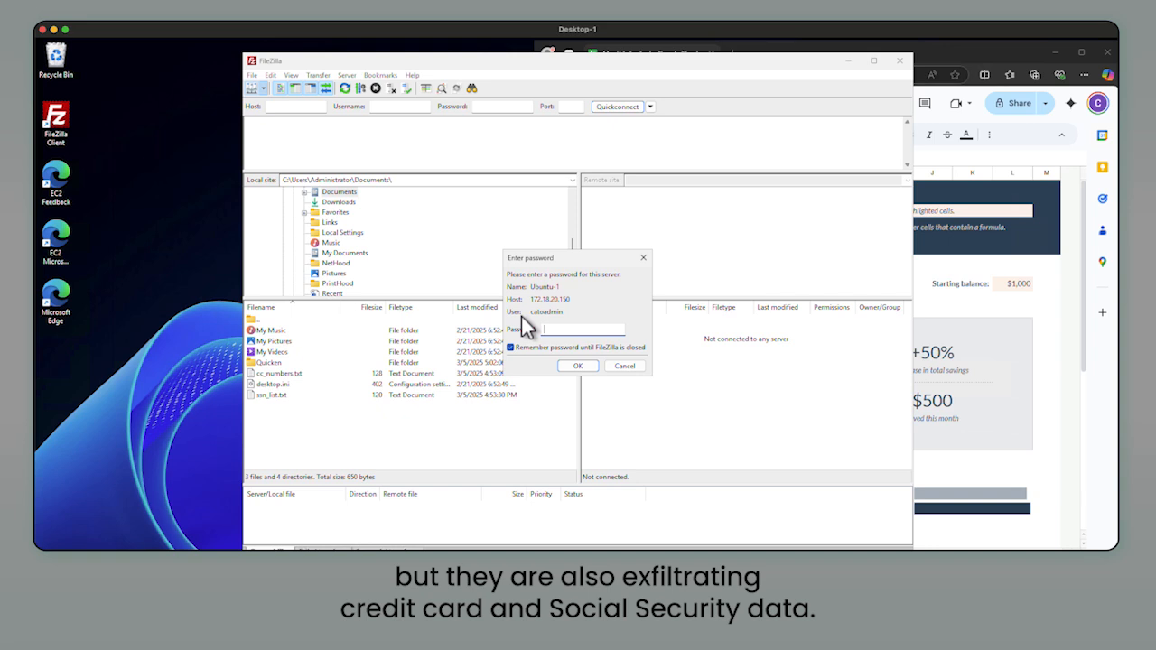
{"action": "left_click", "coordinate": [578, 365]}
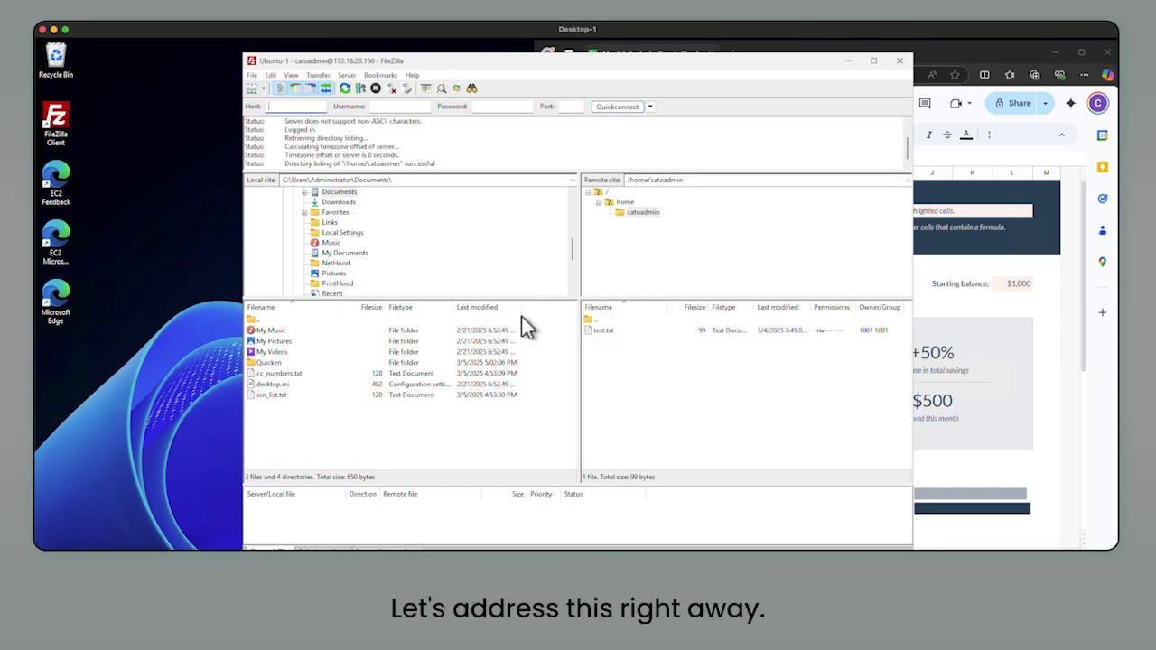
{"action": "left_click", "coordinate": [279, 372]}
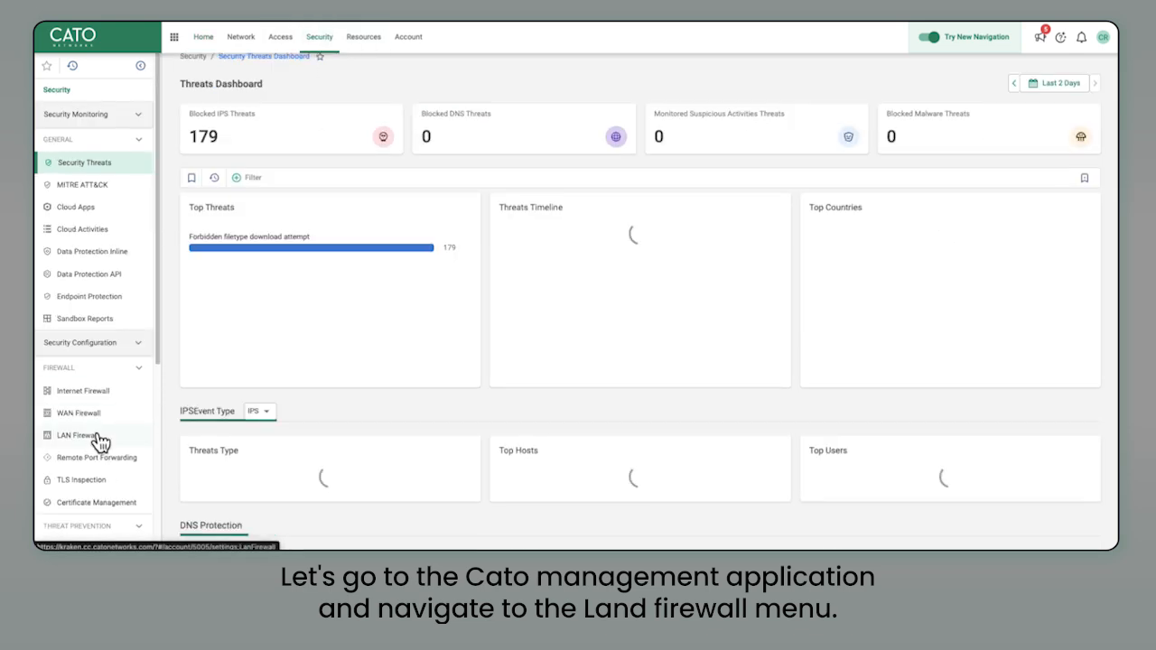
- Show the LAN Firewall rule list and the actions menu for Sub-Rule 1
{"action": "left_click", "coordinate": [79, 435]}
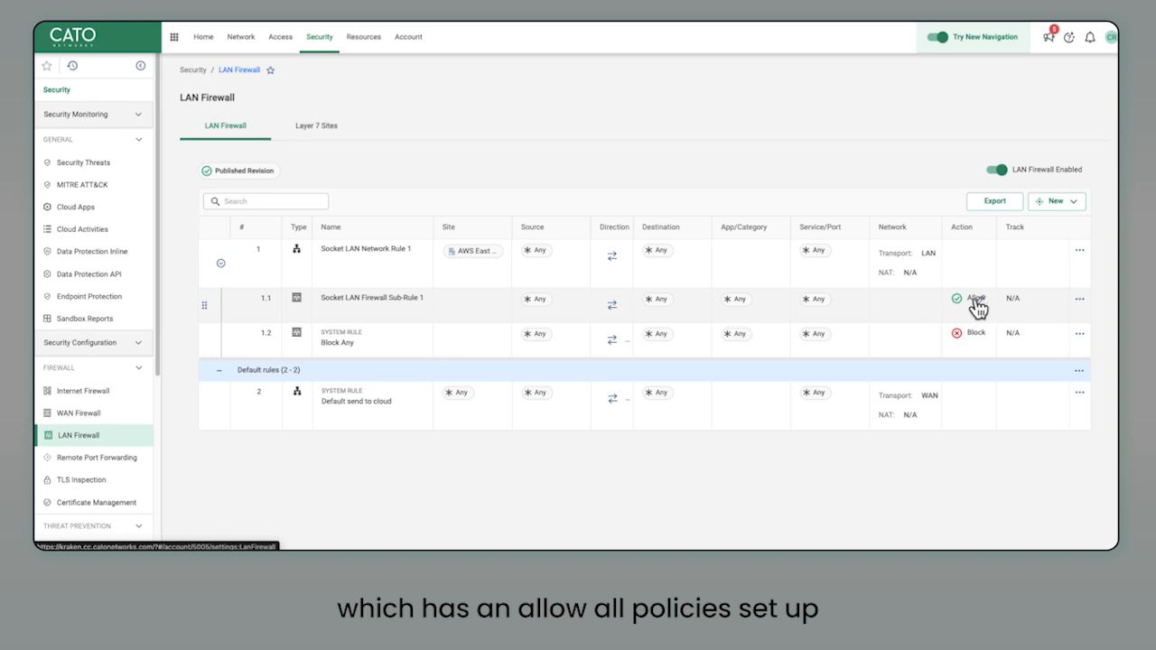
{"action": "left_click", "coordinate": [1079, 300]}
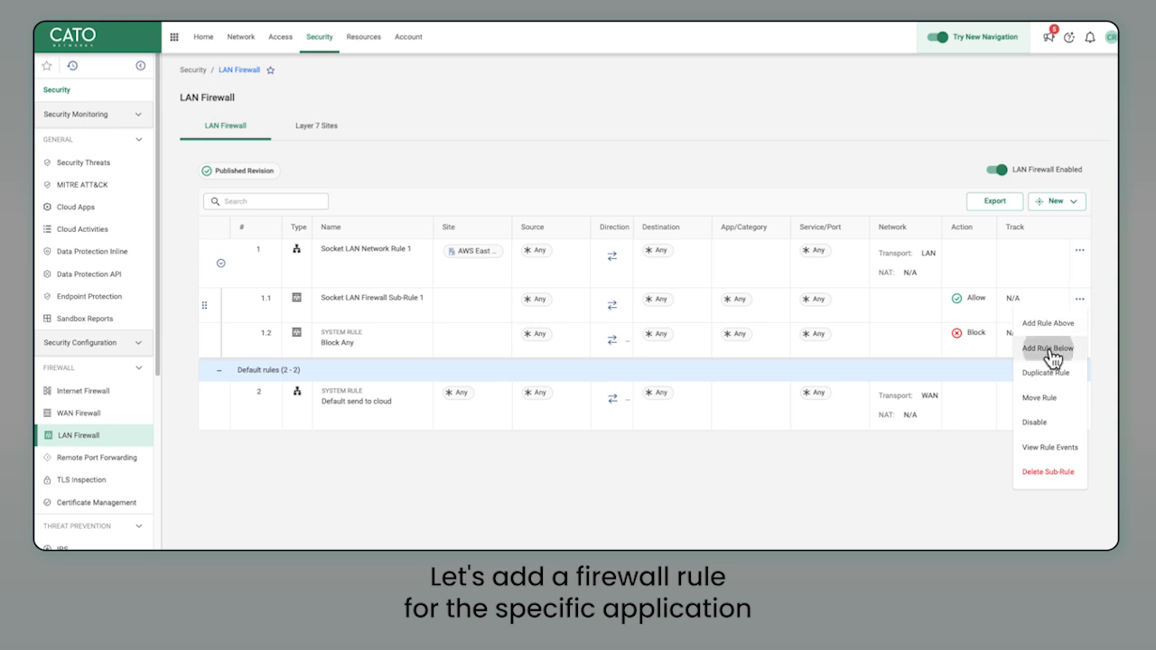
- Add a rule below Sub-Rule 1 allowing Microsoft Office365 and Microsoft General, and save it
{"action": "left_click", "coordinate": [1048, 349]}
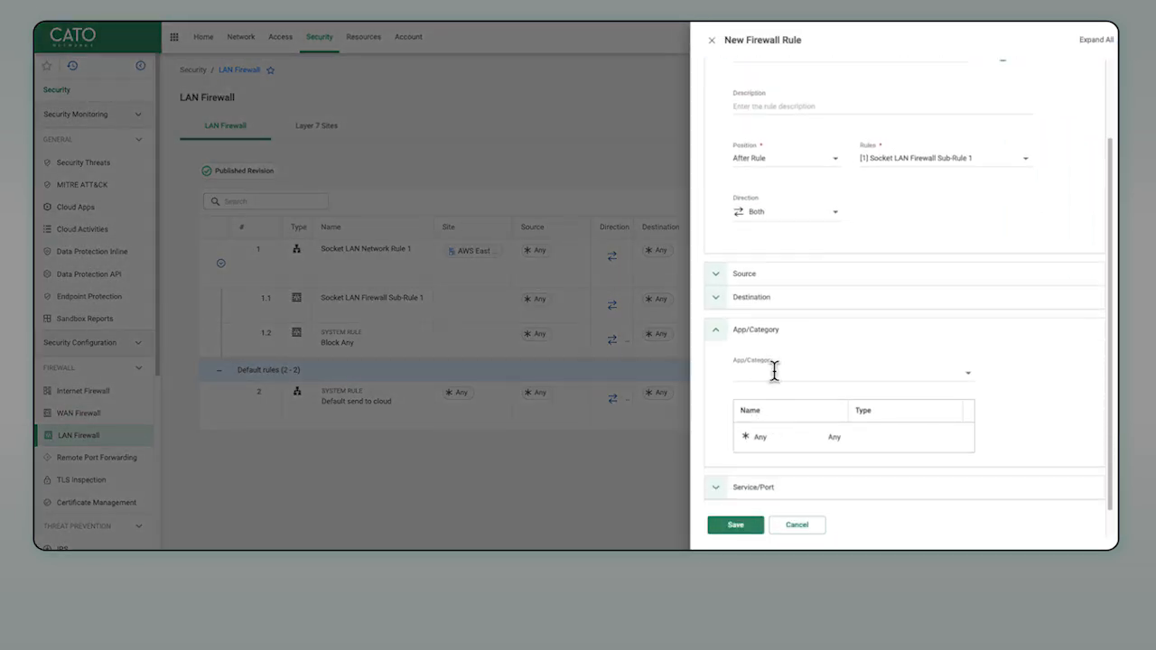
{"action": "left_click", "coordinate": [849, 372]}
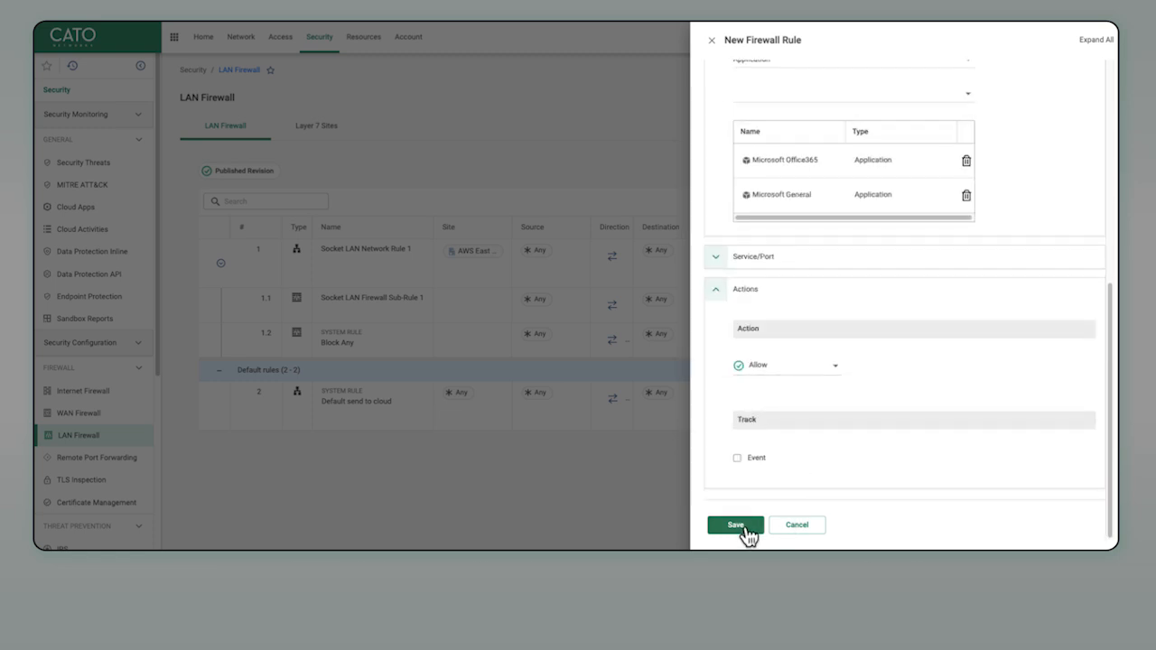
{"action": "left_click", "coordinate": [735, 523]}
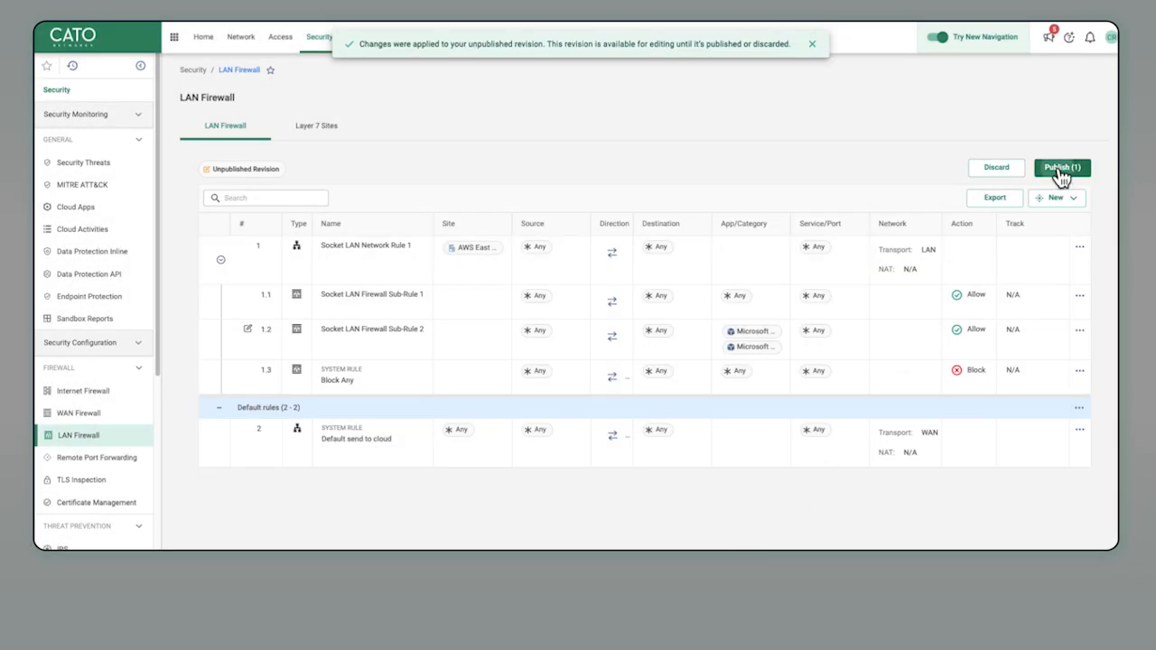
- Publish the pending LAN Firewall revision with the Microsoft-only allow rule
{"action": "left_click", "coordinate": [1062, 168]}
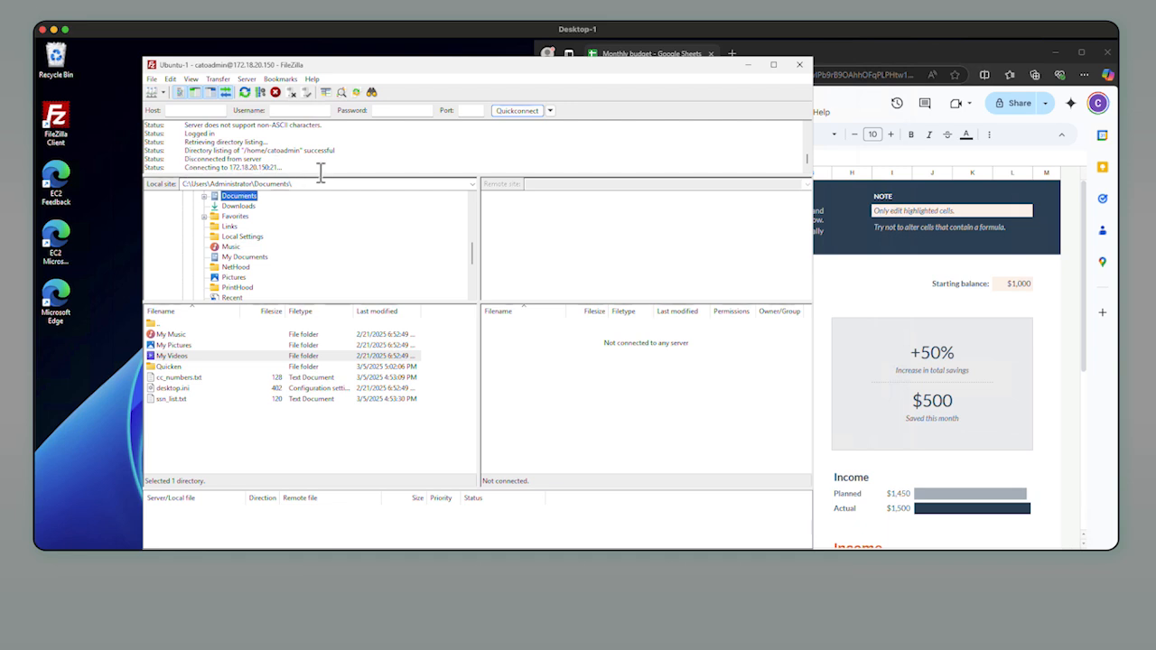
- Bring the Monthly budget Google Sheet forward and scroll its tables while FileZilla stays disconnected
{"action": "left_click", "coordinate": [650, 53]}
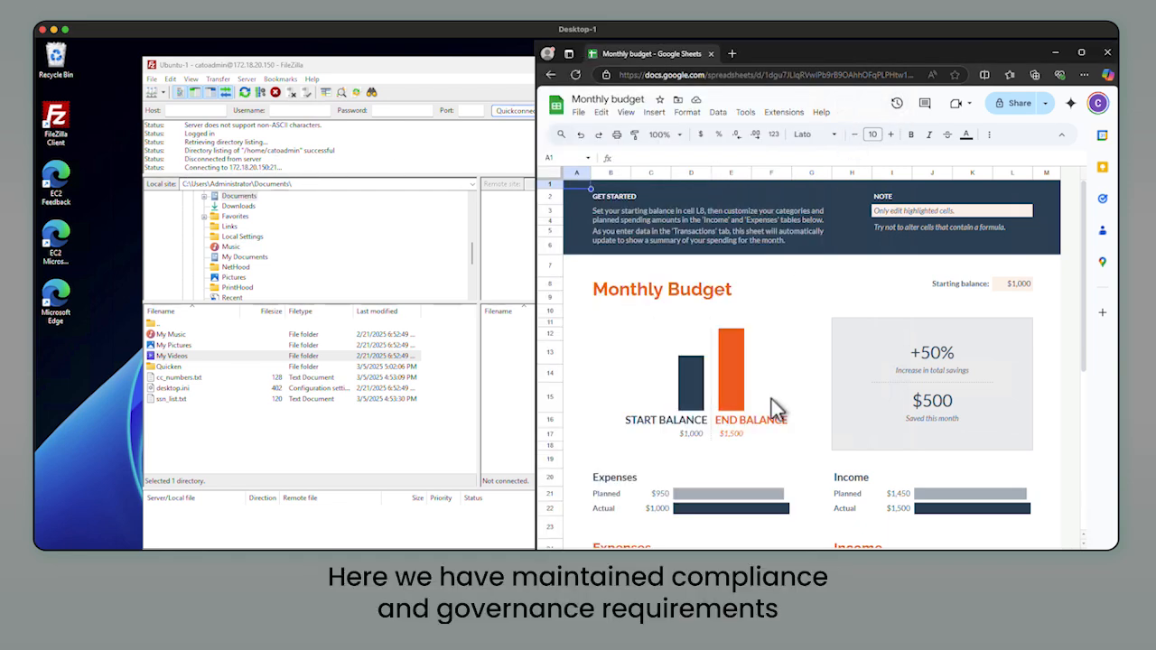
{"action": "scroll", "scroll_direction": "down", "scroll_amount": 3}
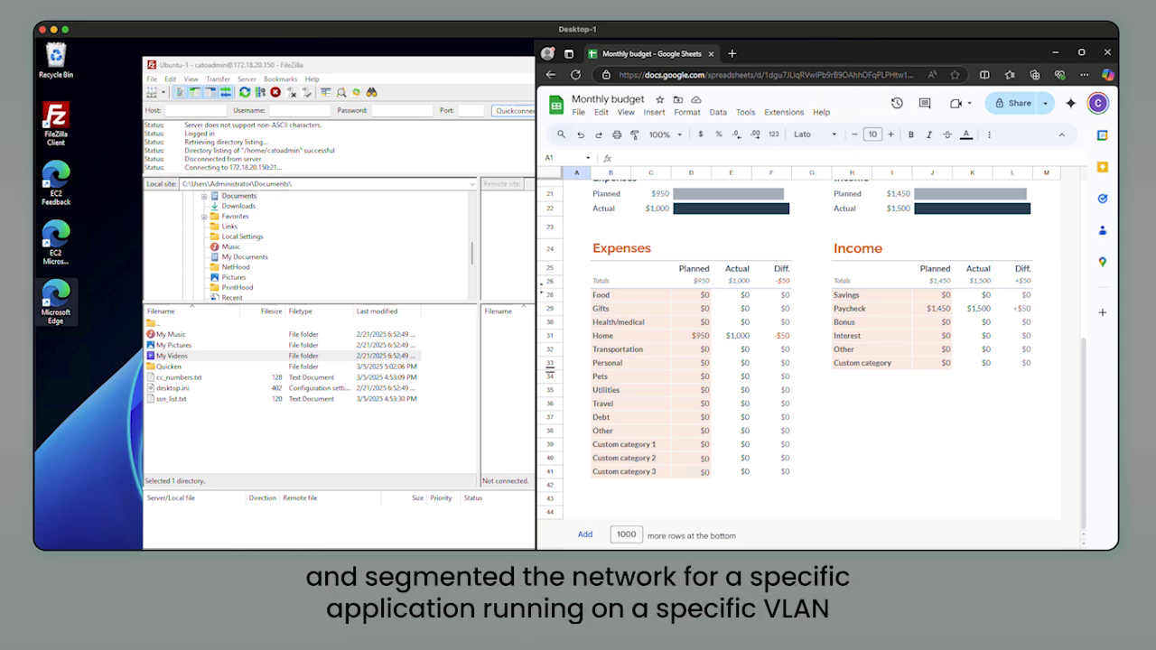